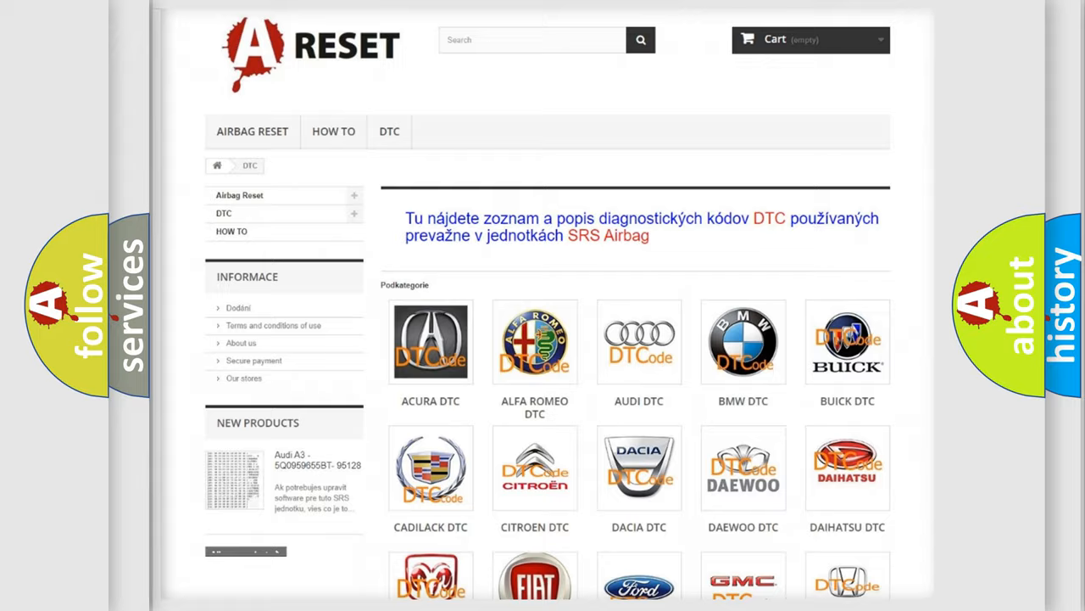
# Step: Open the GMC DTC code listing from the DTC category page
pyautogui.scroll(-3)
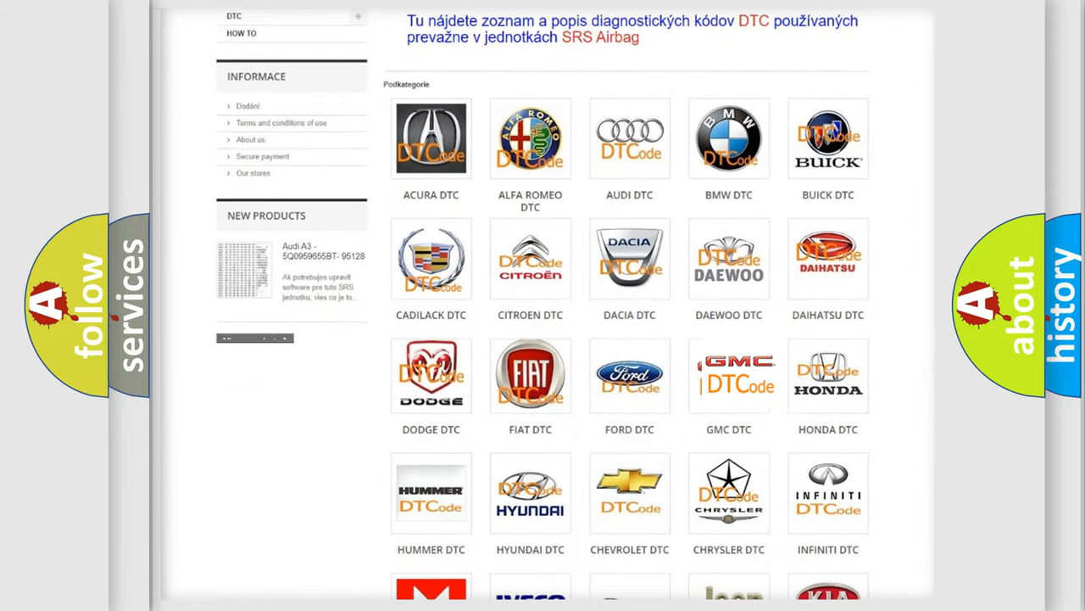
pyautogui.click(729, 375)
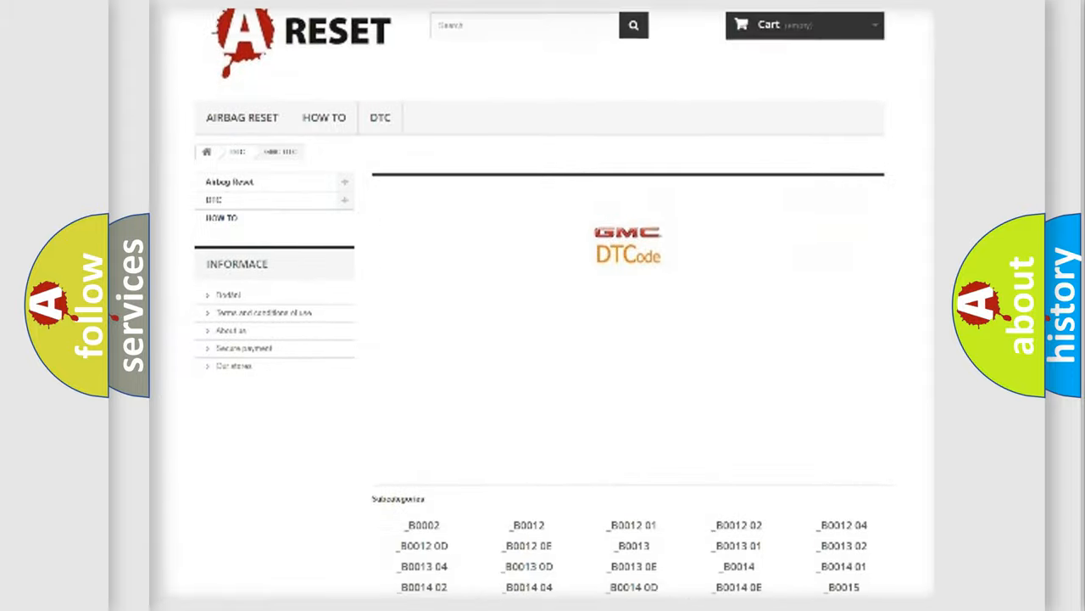